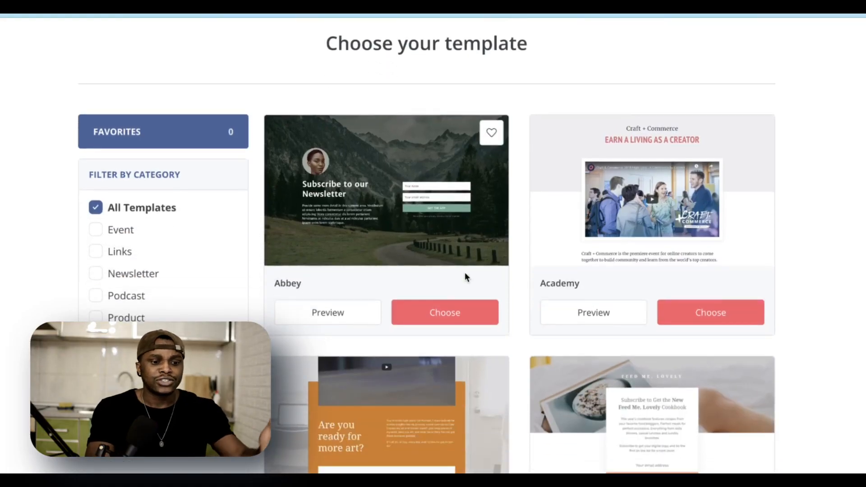
- Leave the template chooser and return to the Landing Pages & Forms overview
scroll("down", 3)
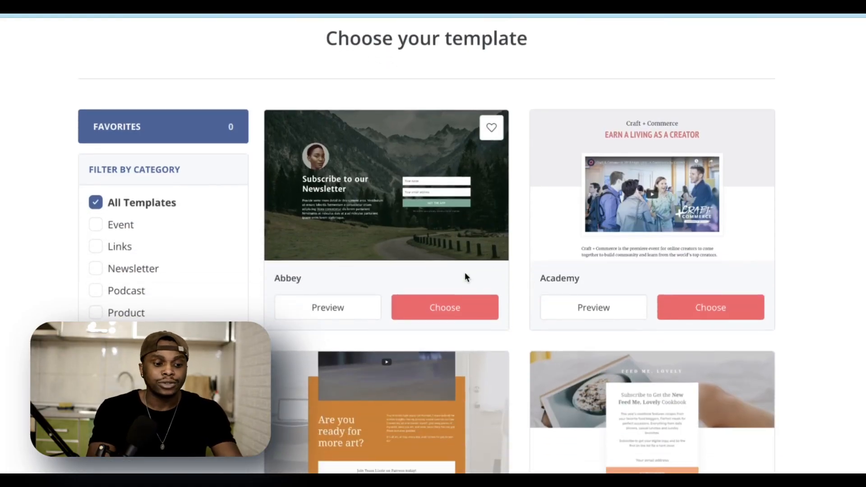
scroll("down", 3)
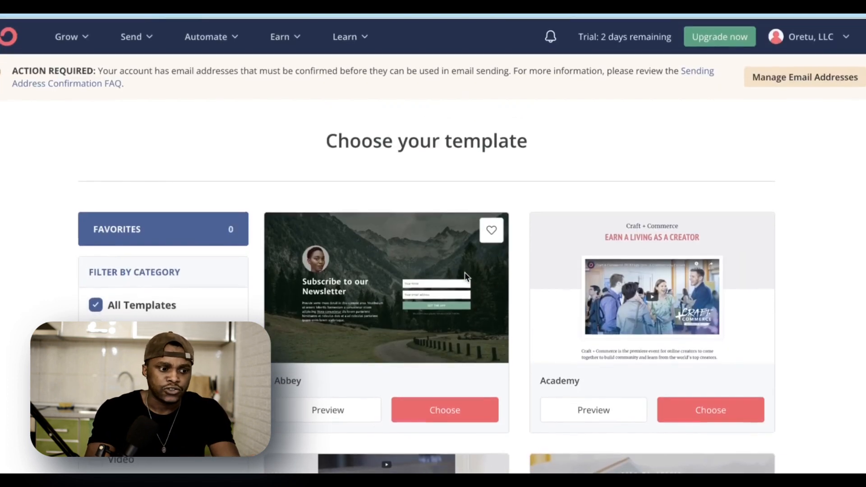
left_click(66, 36)
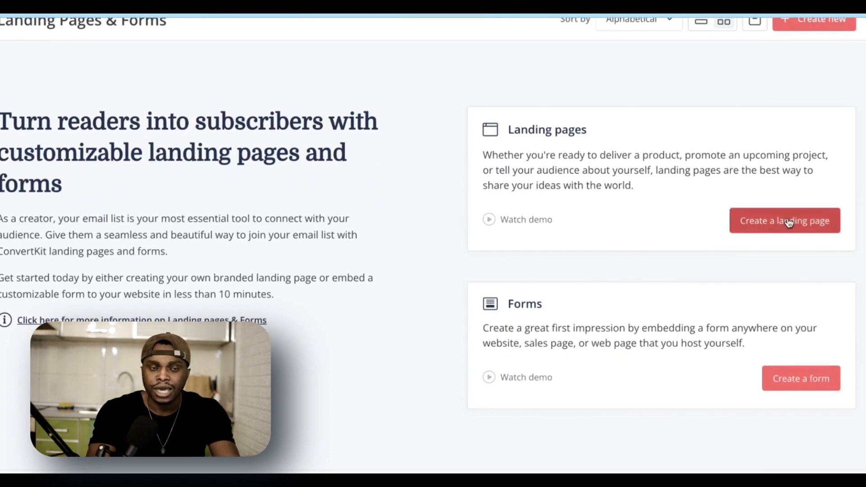
- Start a new landing page and browse the template gallery down to Cedar
left_click(784, 220)
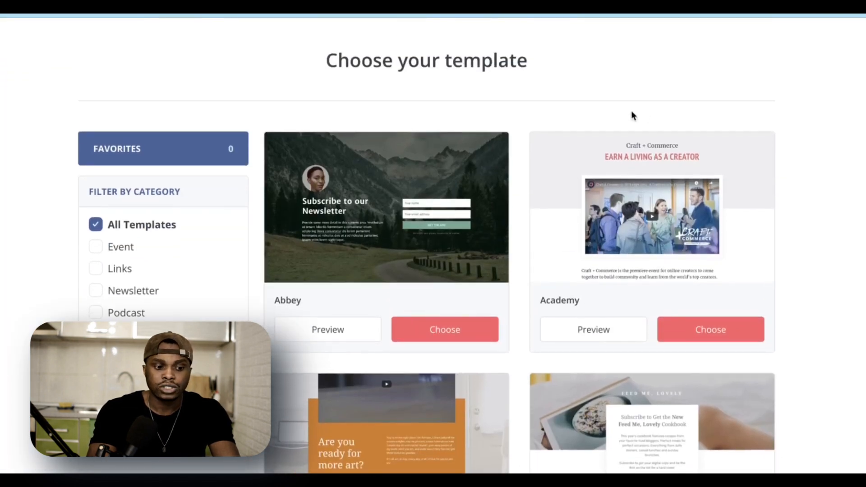
scroll("down", 3)
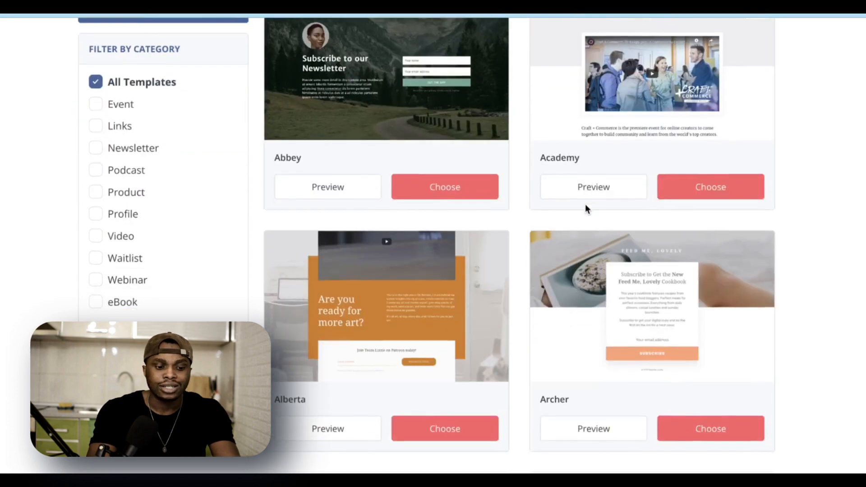
scroll("down", 3)
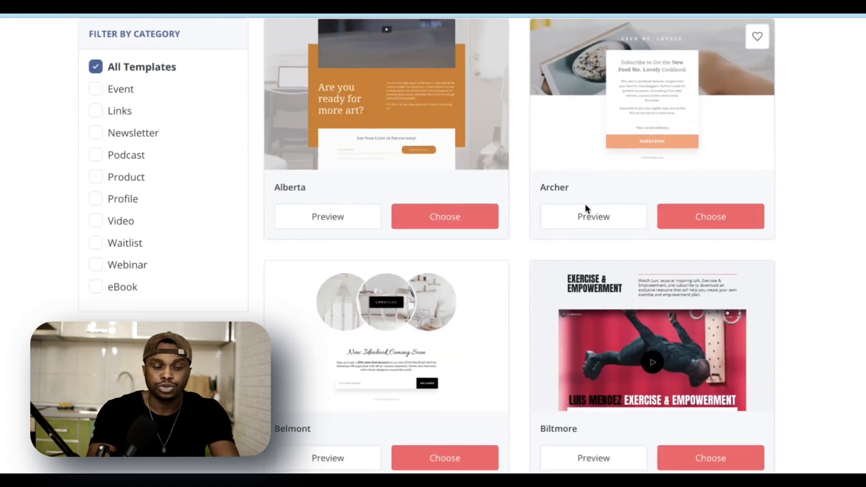
scroll("down", 3)
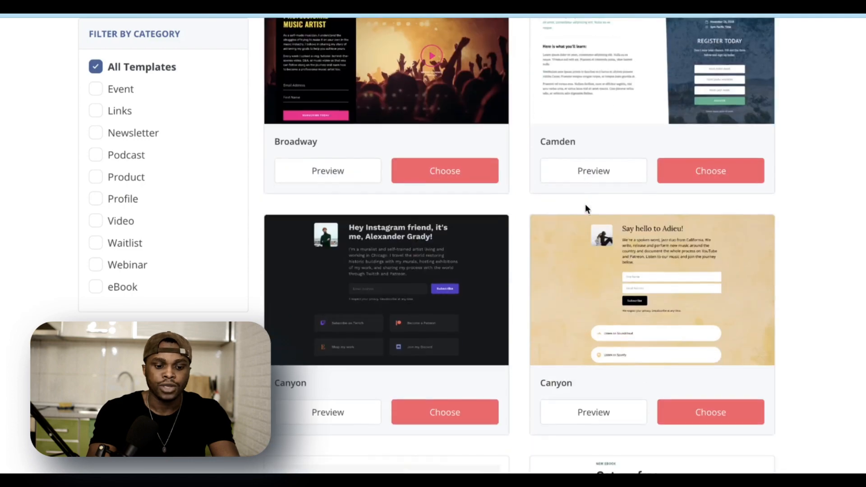
scroll("down", 3)
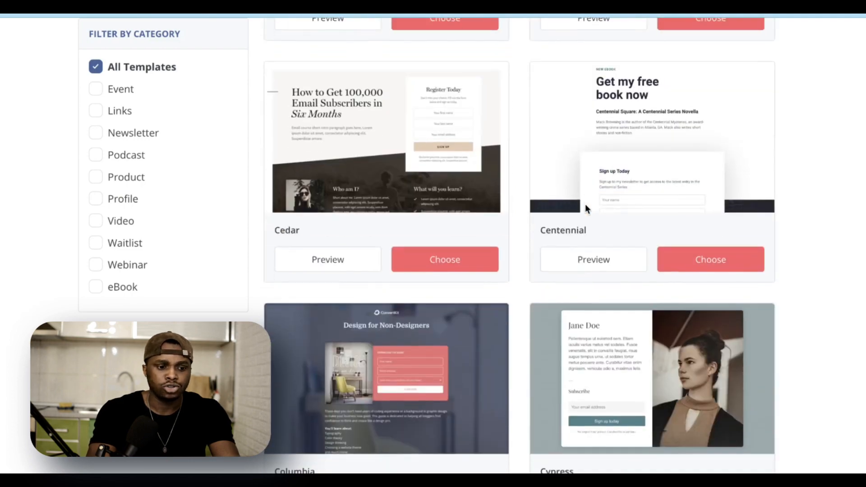
mouse_move(374, 186)
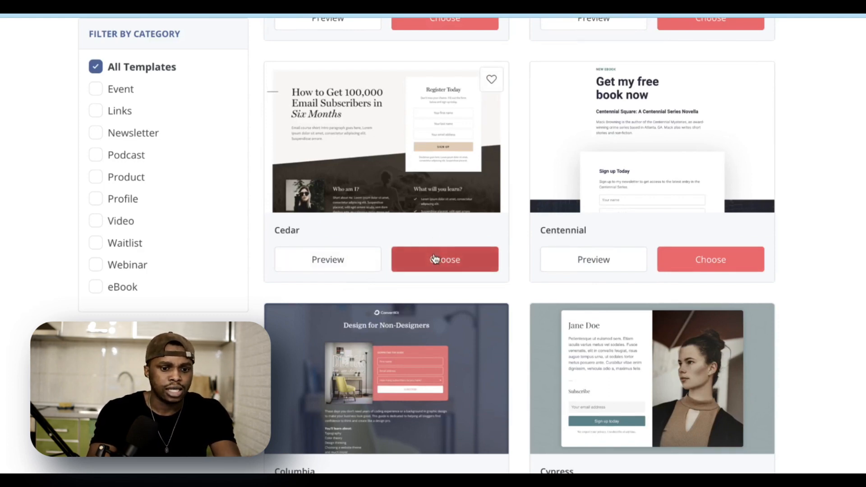
- Build the page from the Cedar template and name it 'Test Landing page'
left_click(445, 259)
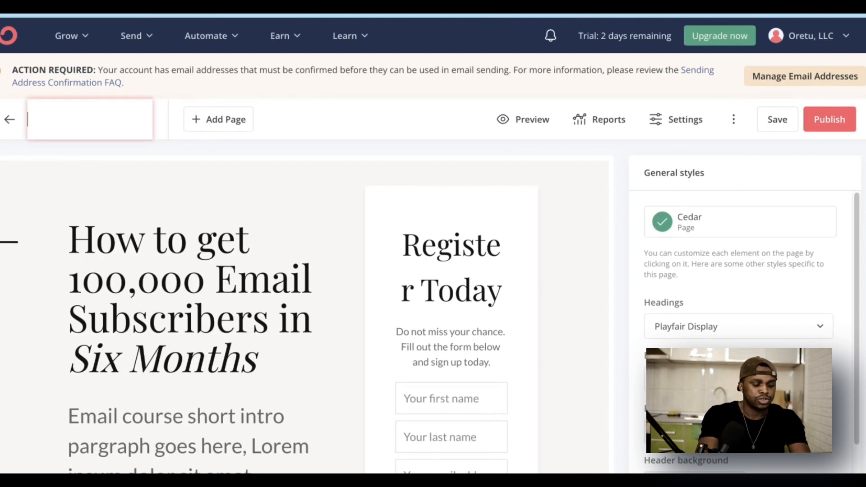
type("Test")
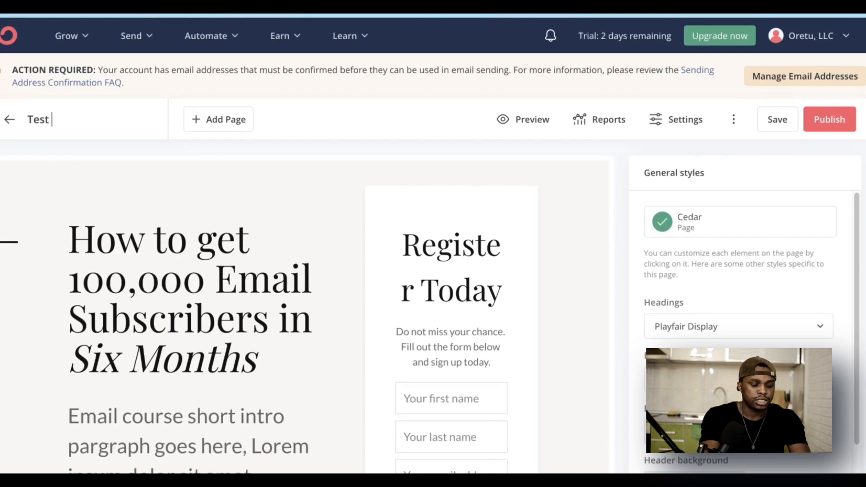
type("Landing page")
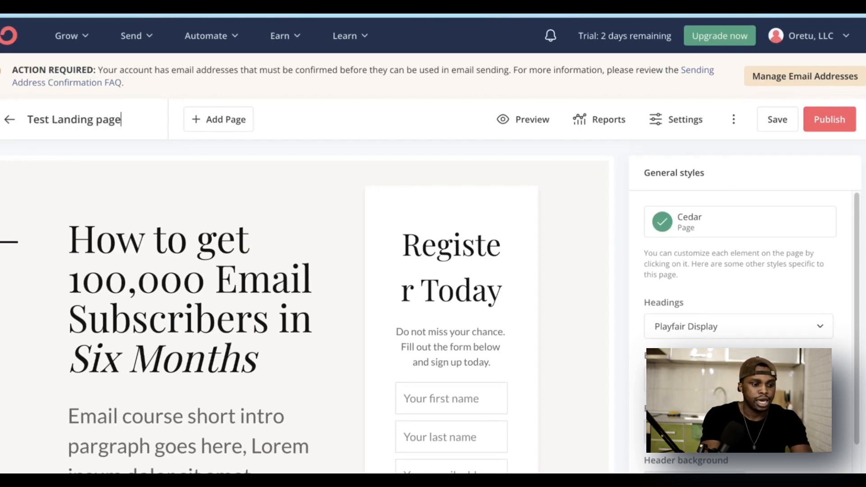
left_click(777, 119)
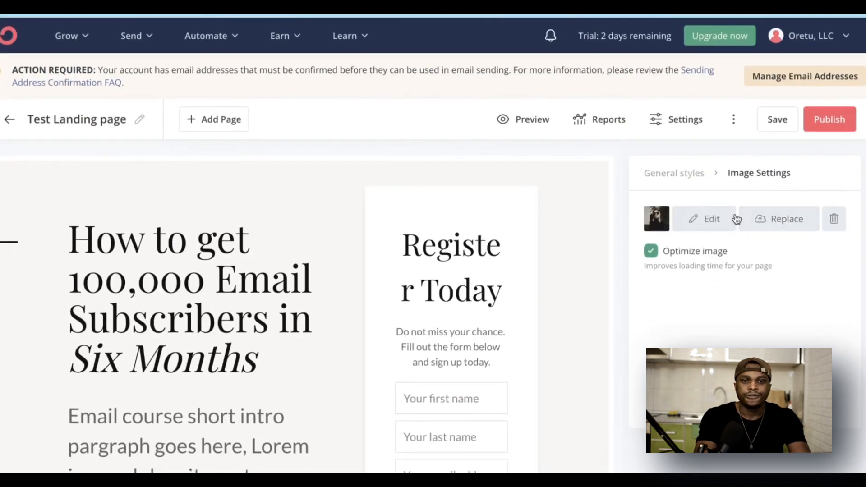
mouse_move(208, 387)
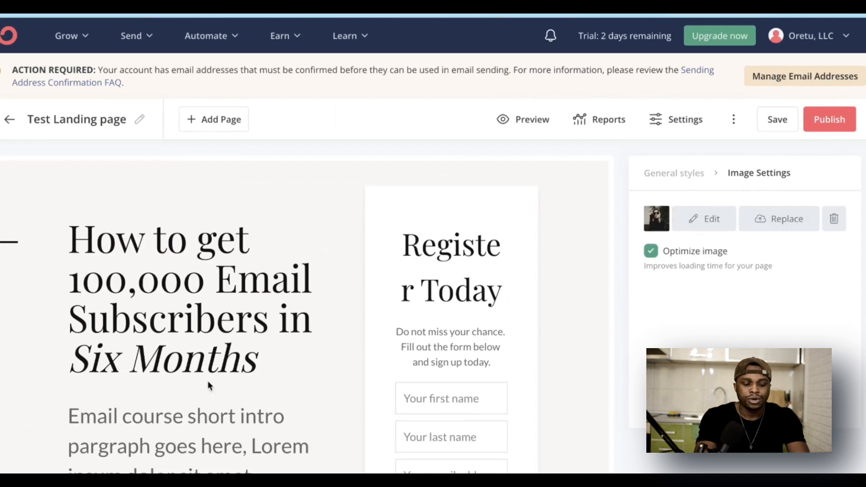
- Inspect the signup form's first name field on the Test Landing page
scroll("down", 3)
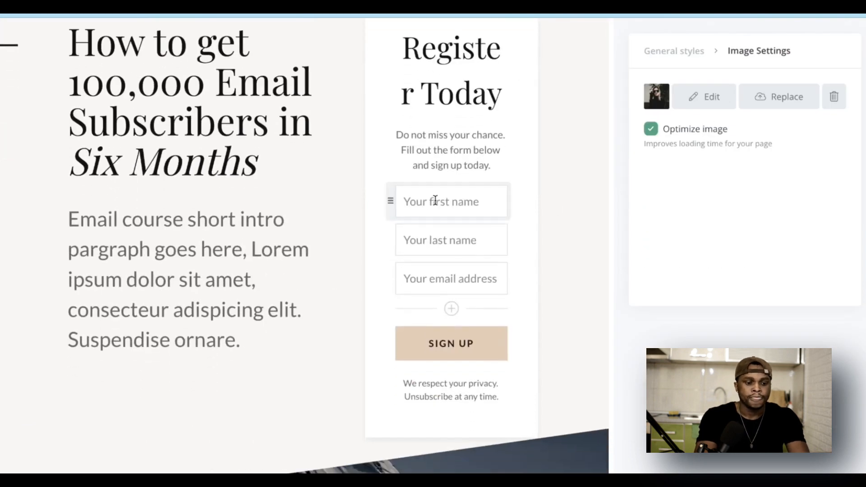
left_click(450, 279)
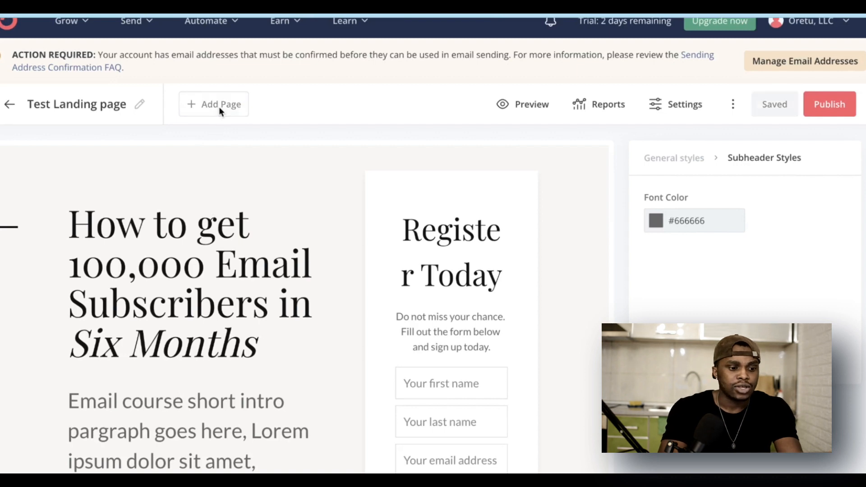
- Add a Thank You Page, review it, and return to the main landing page
left_click(213, 103)
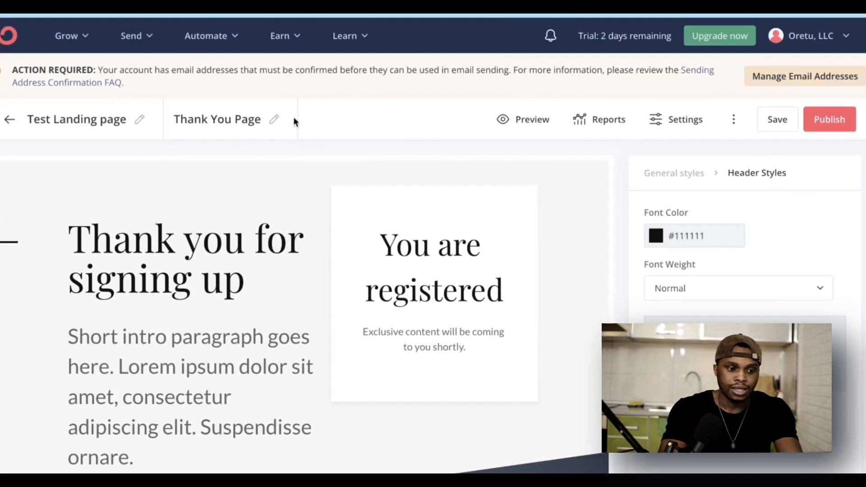
mouse_move(354, 132)
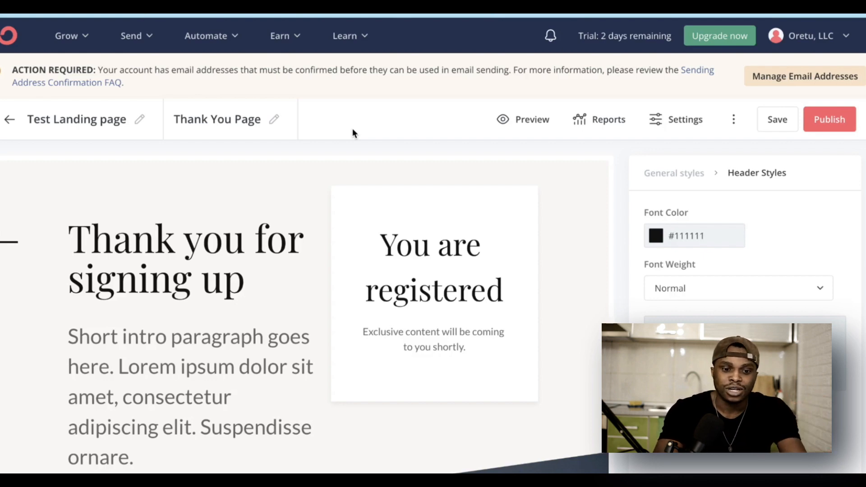
scroll("down", 3)
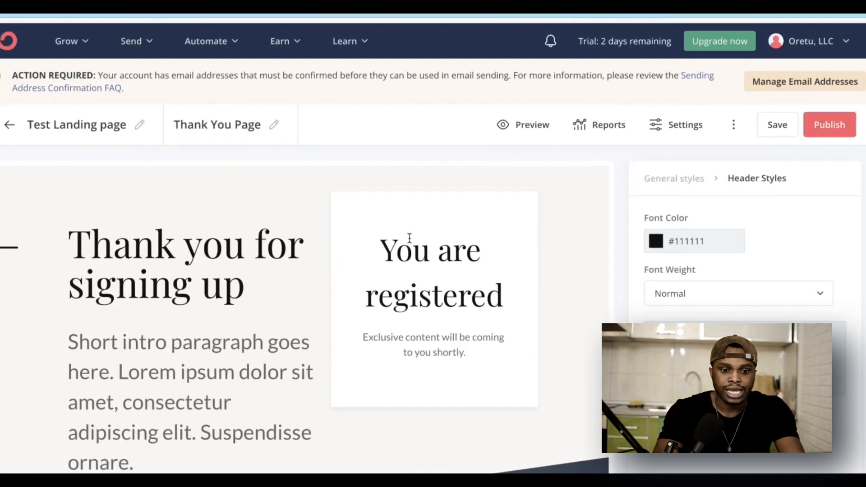
left_click(77, 124)
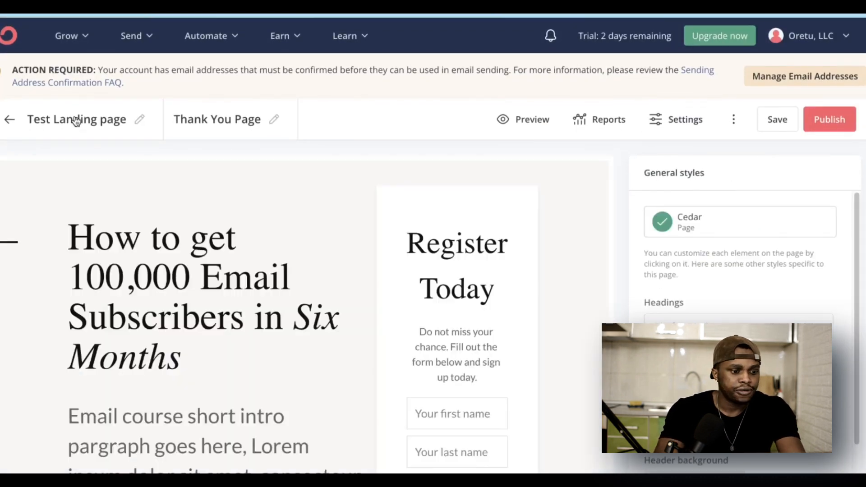
- In landing page settings, set new subscribers to redirect to the thank you page
left_click(685, 119)
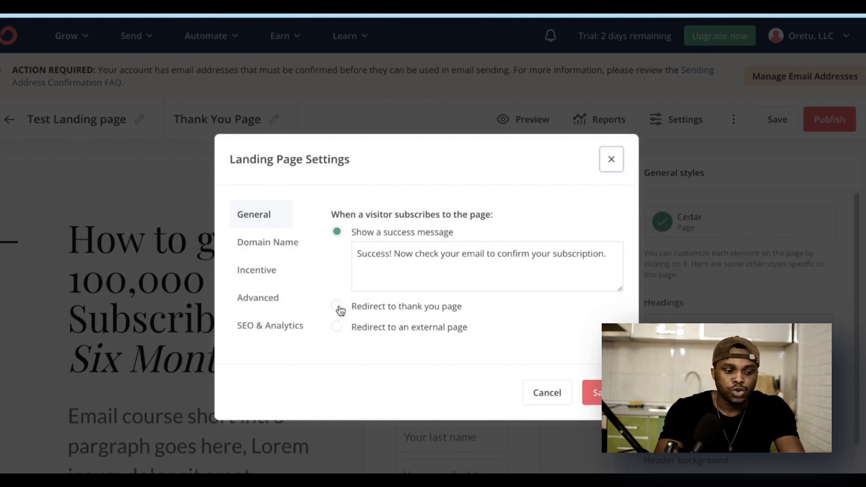
left_click(337, 306)
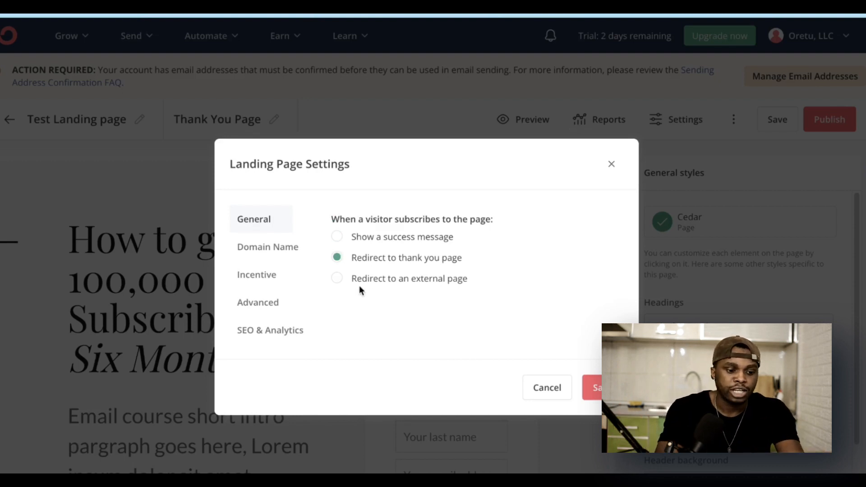
left_click(336, 278)
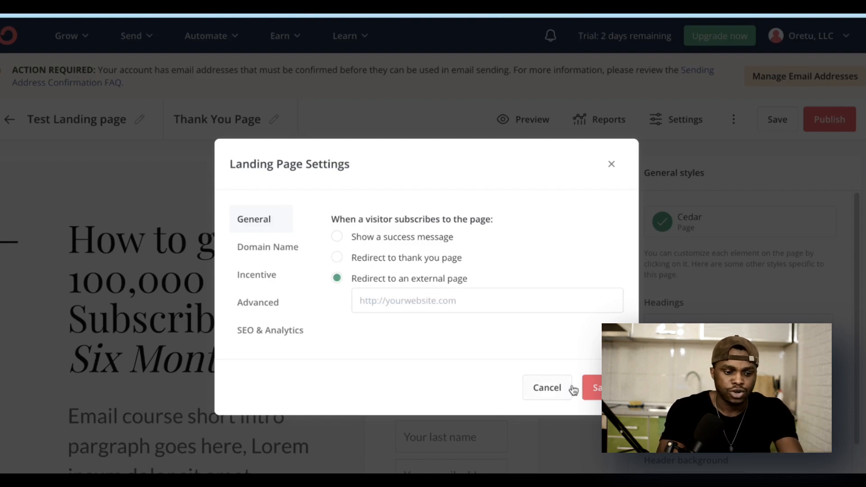
left_click(336, 257)
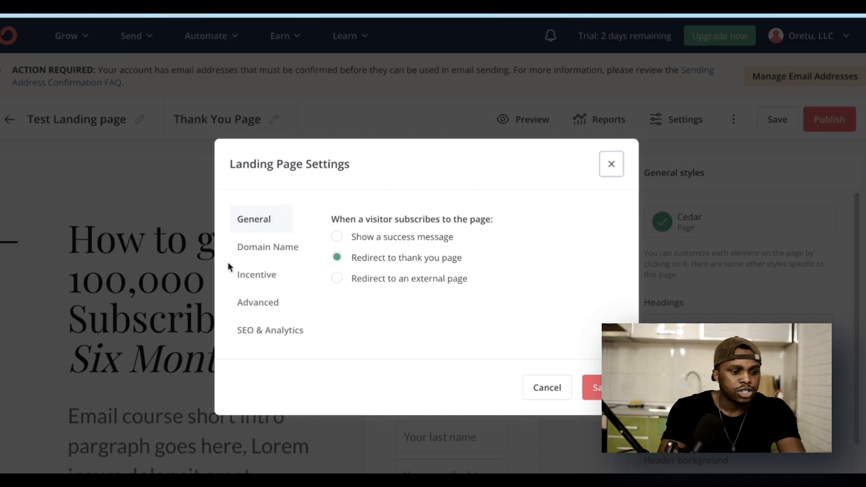
- Set returning subscribers to see custom content, then review the SEO & Analytics settings
left_click(267, 246)
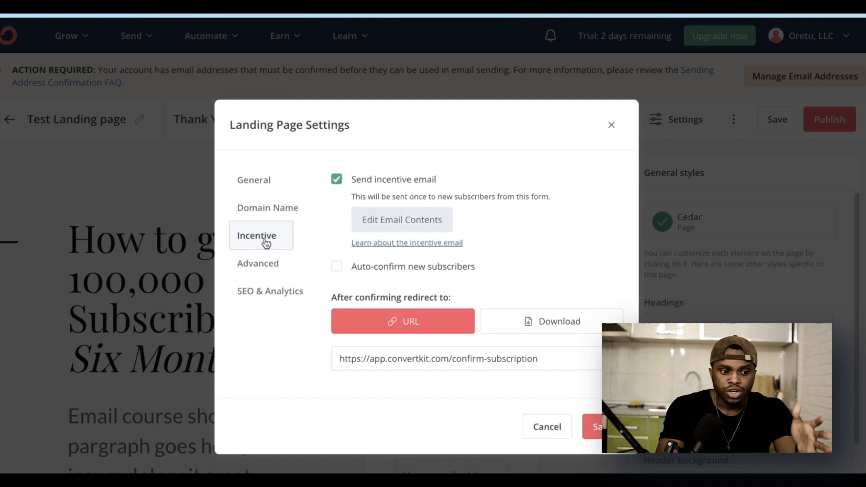
left_click(261, 265)
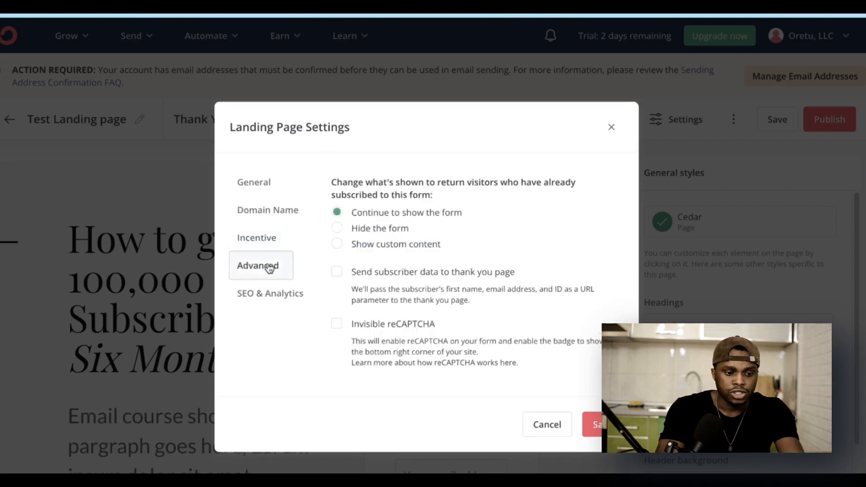
mouse_move(450, 191)
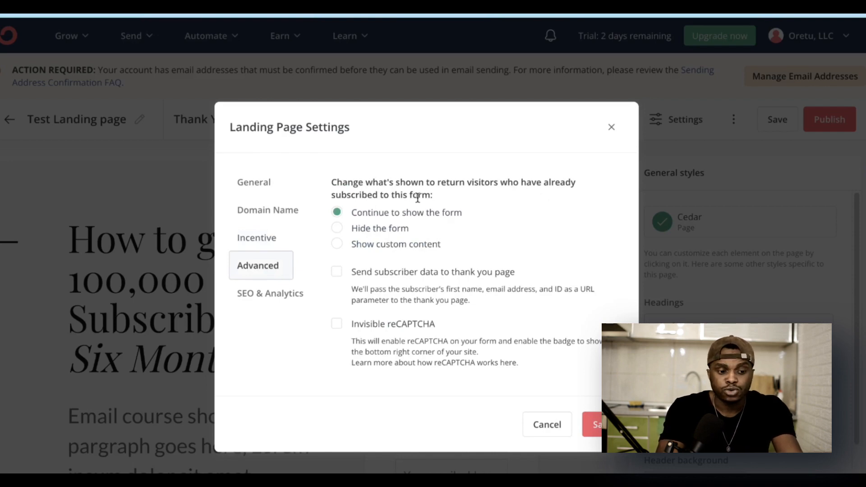
left_click(336, 228)
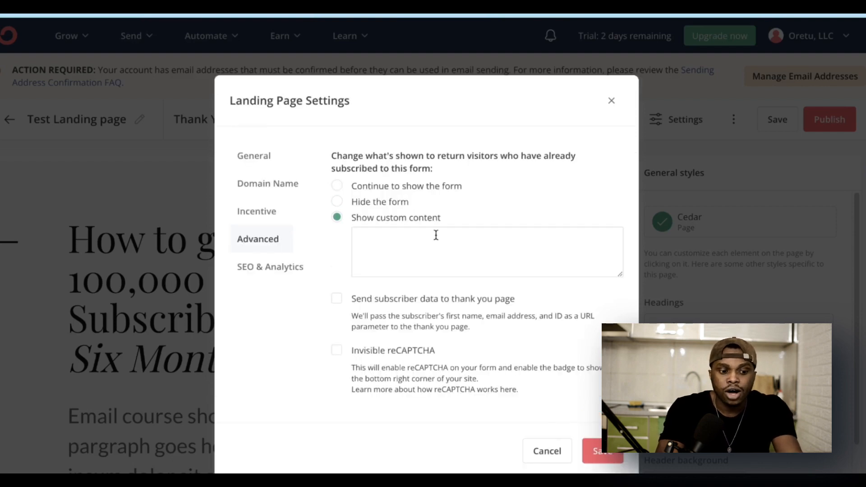
type("lzbzbcld")
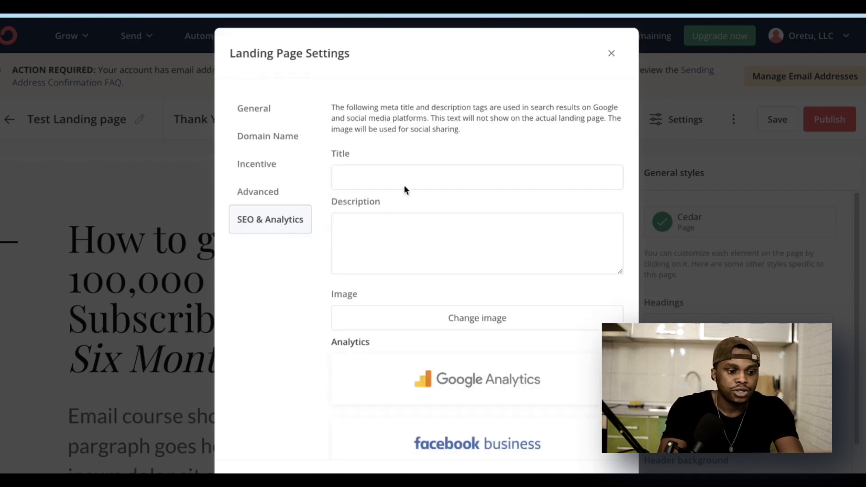
scroll("down", 3)
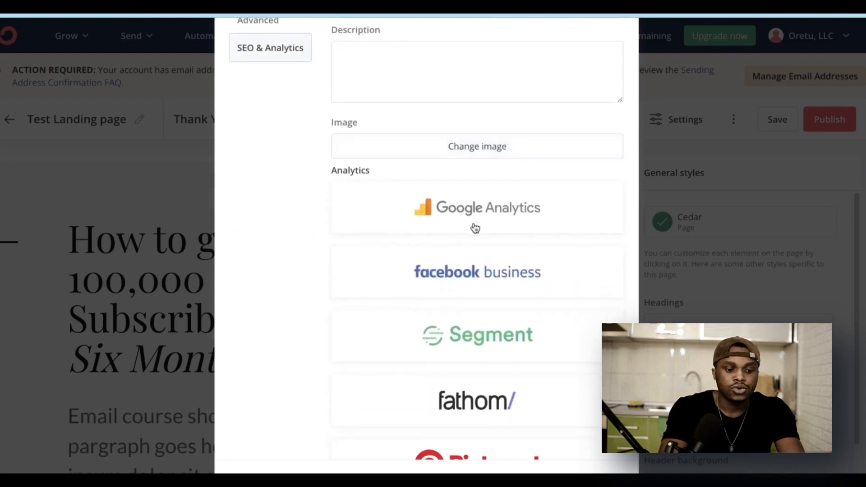
mouse_move(466, 286)
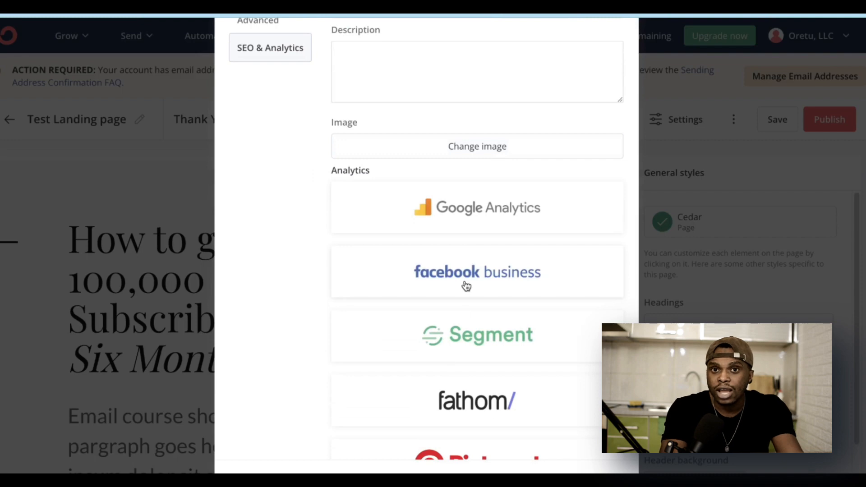
scroll("down", 3)
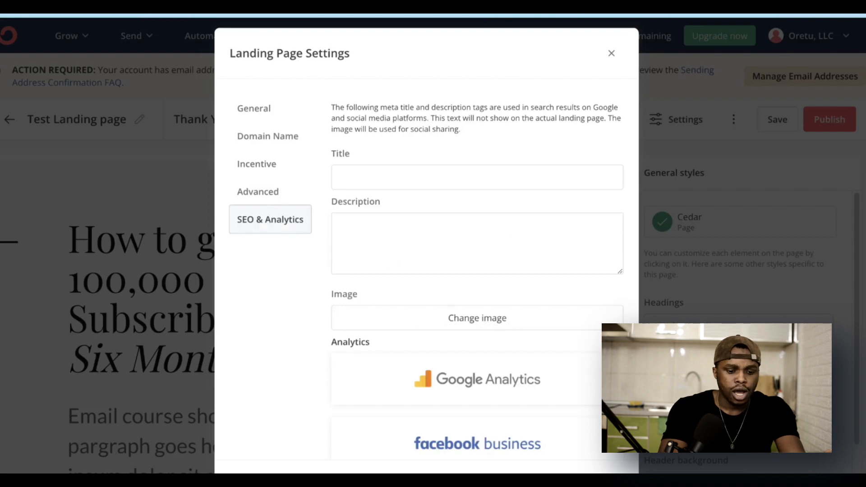
- Close the Landing Page Settings dialog
left_click(611, 53)
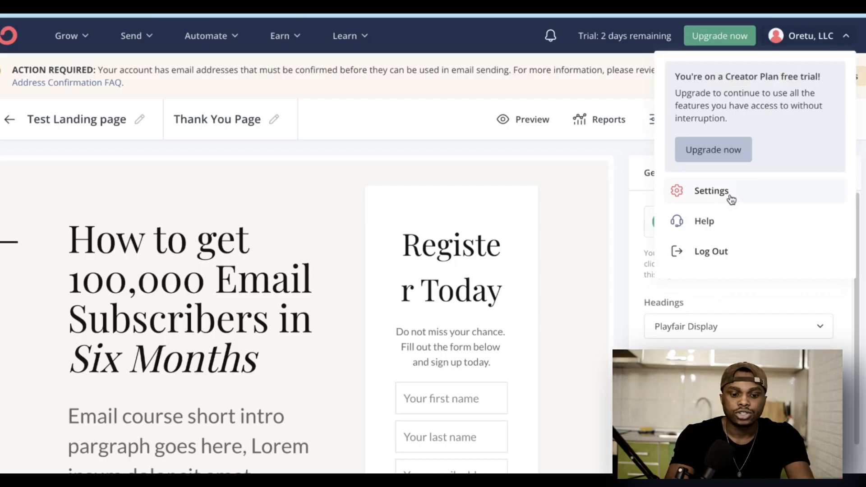
- Review the account's Domains settings down to the Custom Domains section
left_click(712, 190)
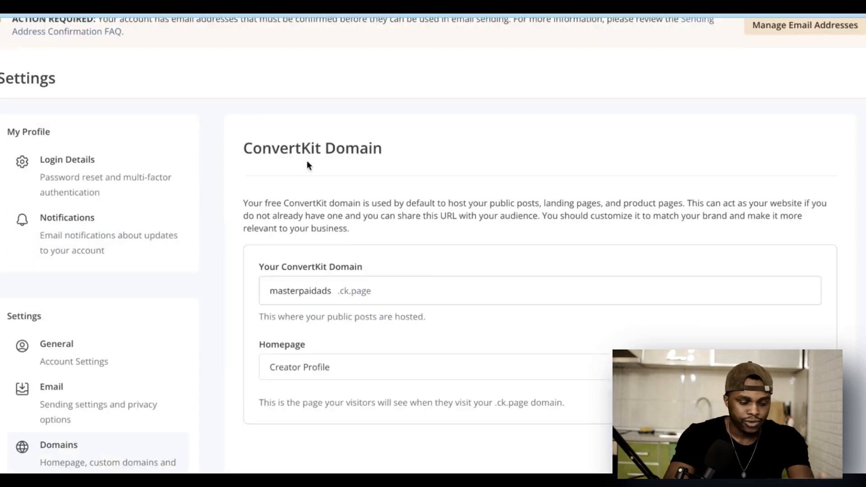
scroll("down", 3)
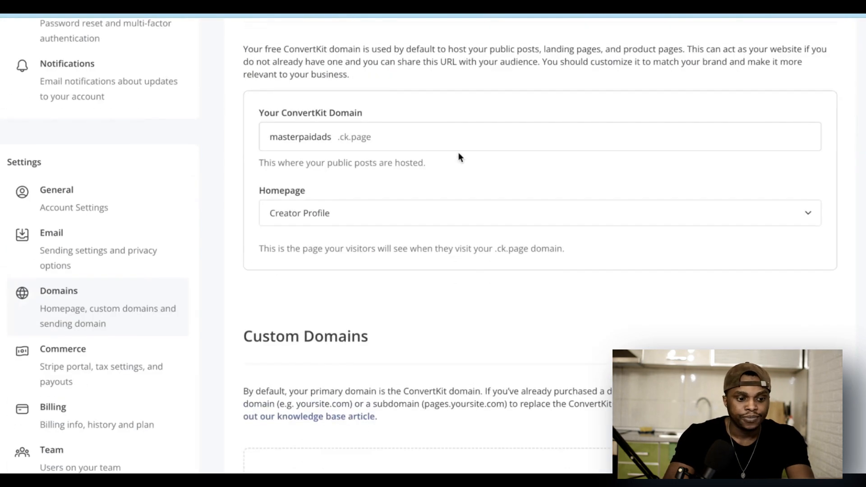
scroll("down", 3)
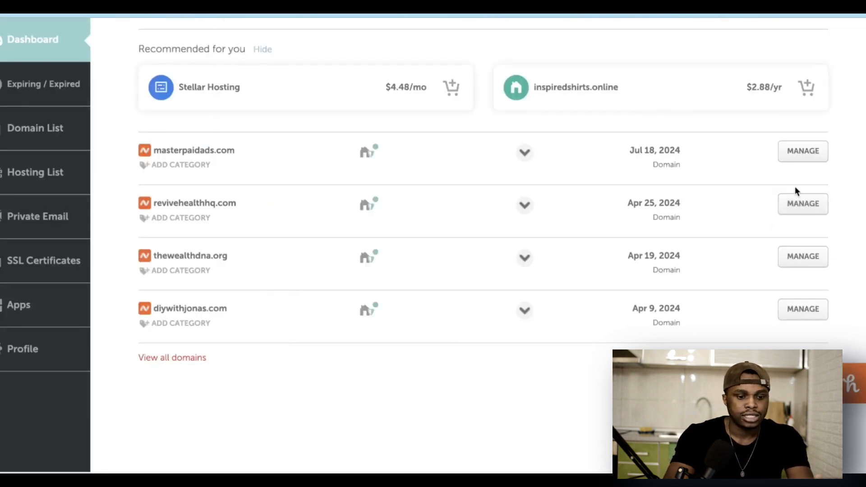
- Delete revivehealthhq.com's CNAME and TXT records in Namecheap, then begin adding it as a ConvertKit custom domain
left_click(803, 202)
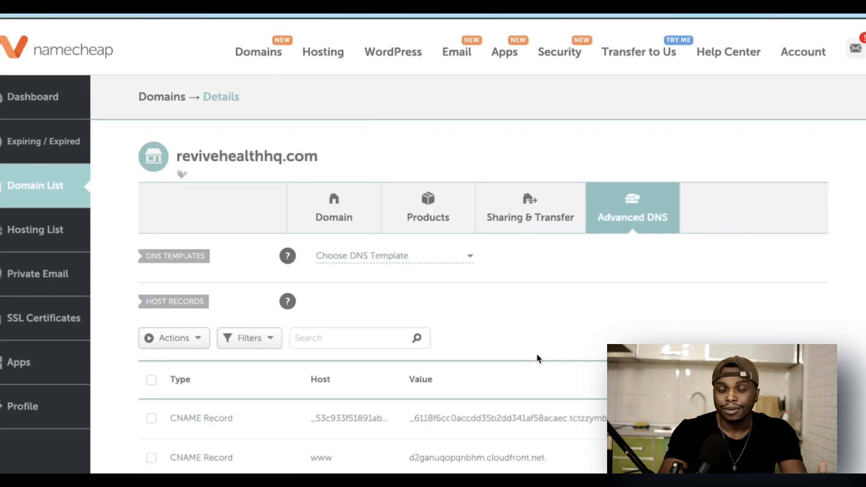
scroll("down", 3)
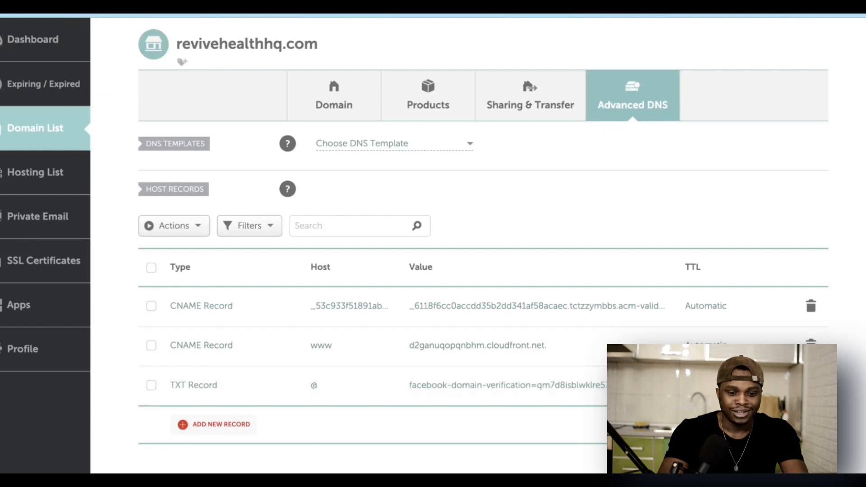
left_click(810, 346)
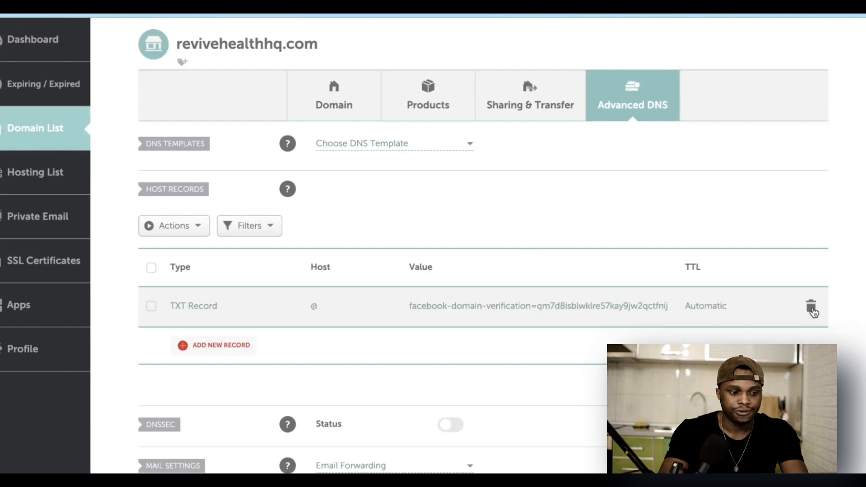
left_click(811, 307)
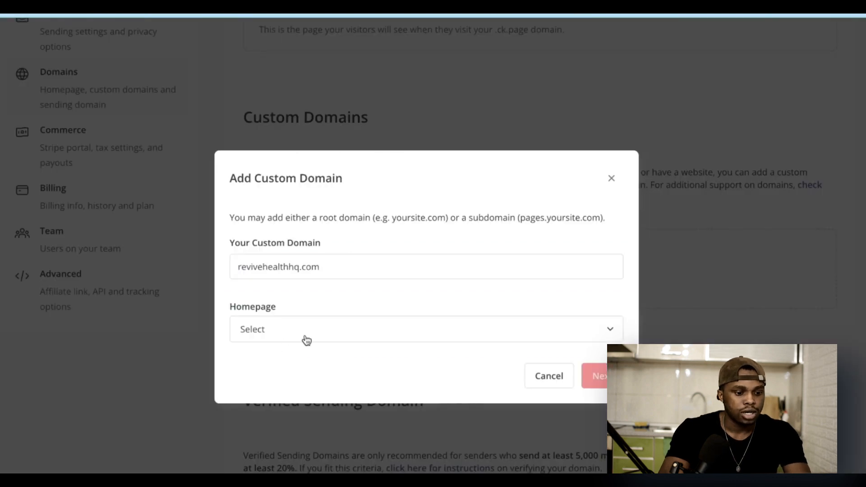
left_click(425, 329)
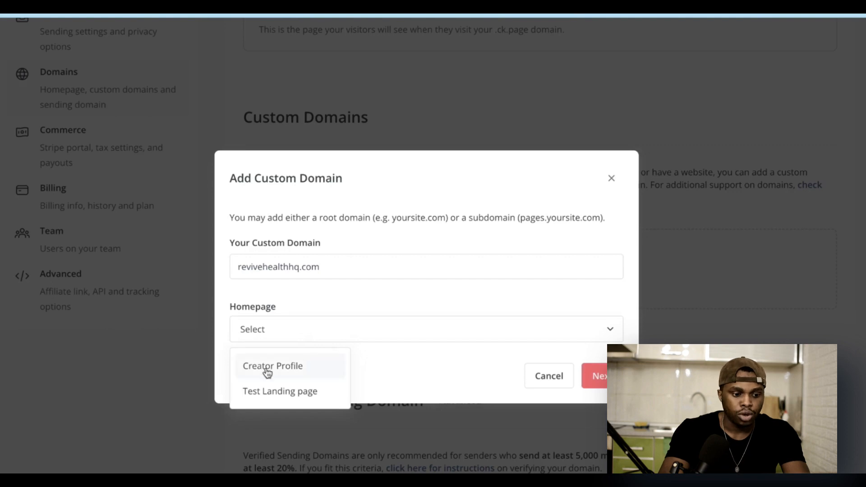
- Make Test Landing page the homepage, submit revivehealthhq.com and select an A record IP to copy
left_click(280, 390)
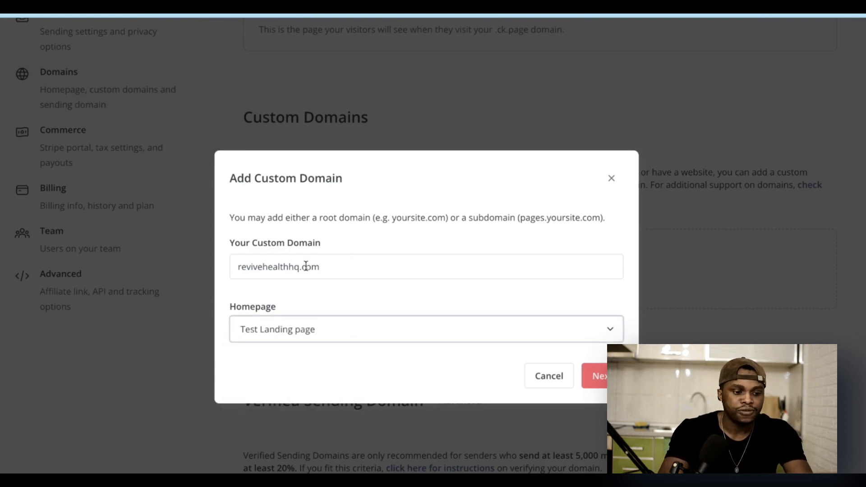
left_click(599, 375)
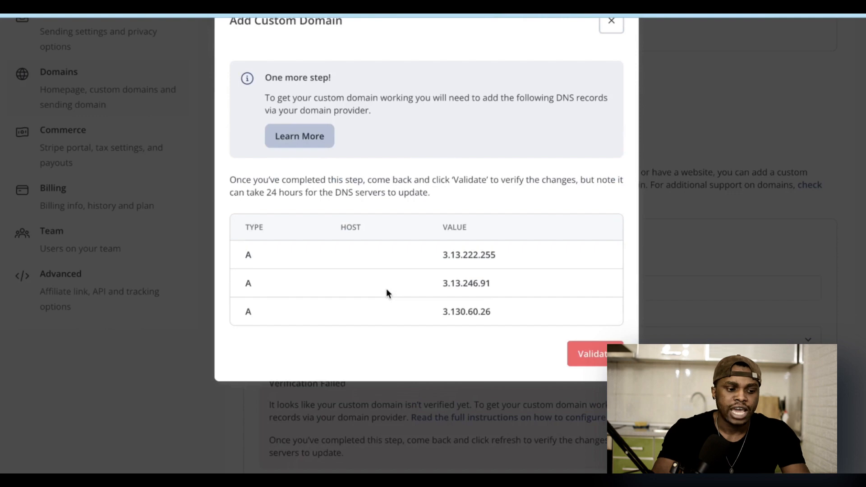
double_click(468, 254)
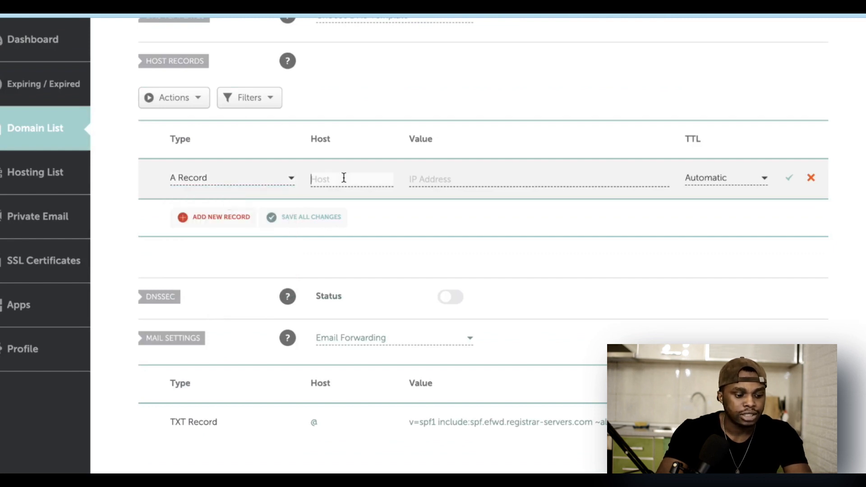
- Save three A records at host @ pointing to 3.13.222.255, 3.13.246.91 and 3.130.60.26
type("@")
left_click(538, 179)
type("3.13.222.255")
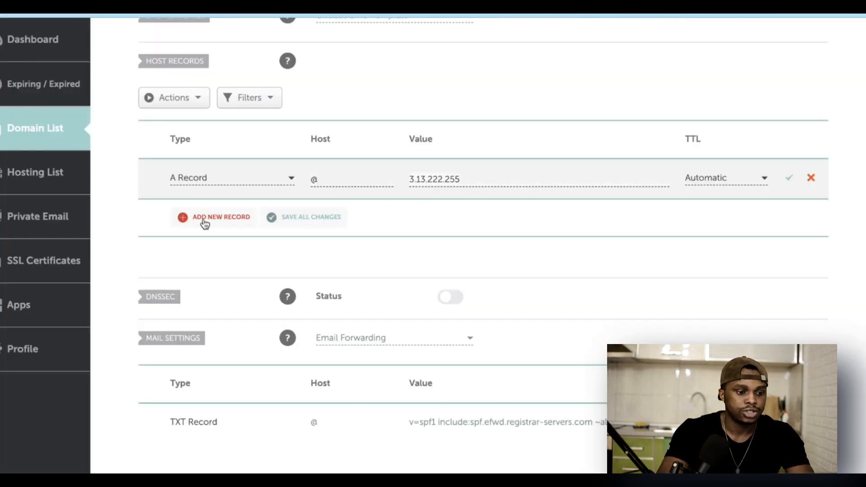
left_click(220, 217)
type("3.13.246.91")
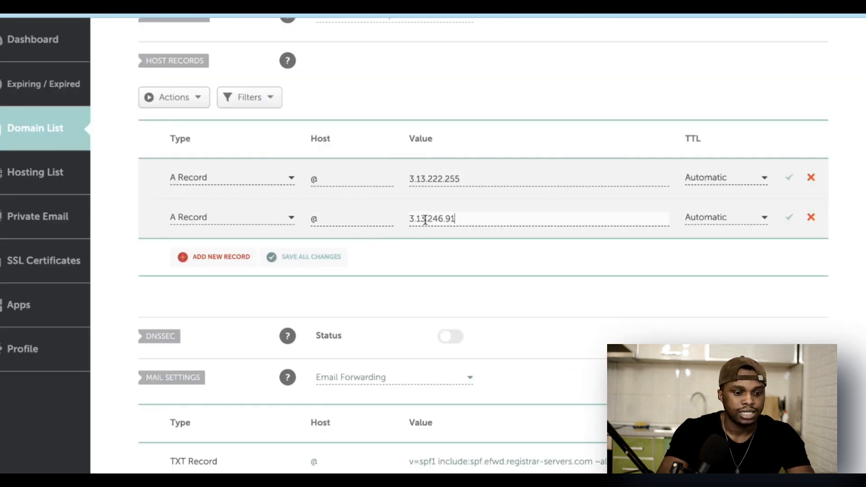
left_click(220, 256)
type("3.130.60.26")
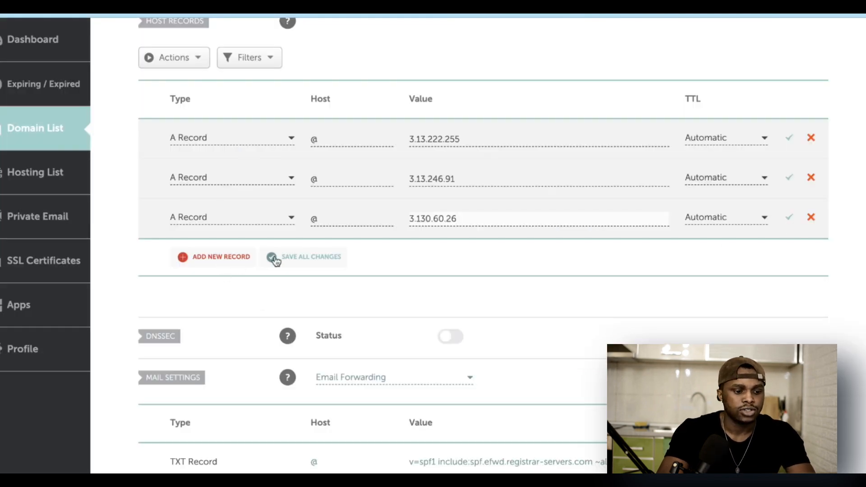
left_click(311, 256)
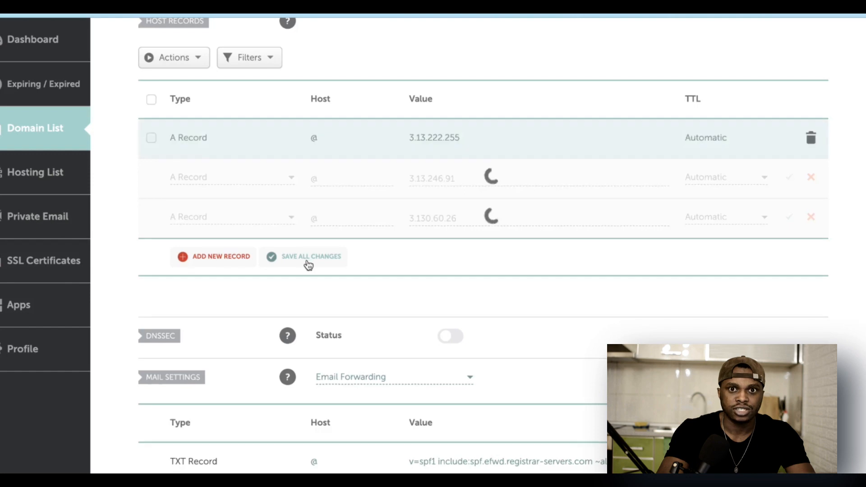
left_click(312, 256)
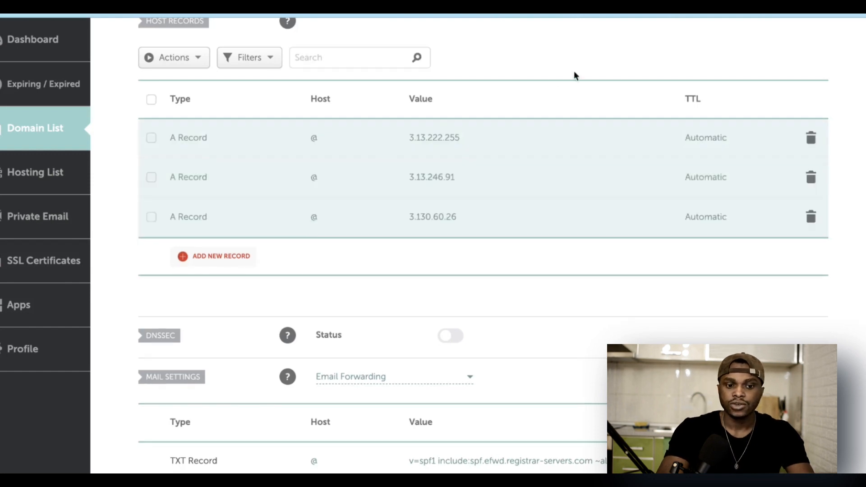
mouse_move(457, 154)
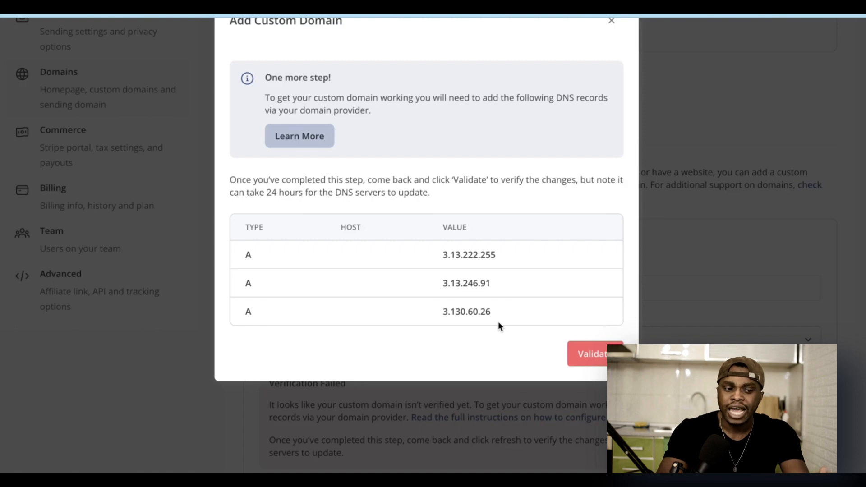
- Validate revivehealthhq.com, dismiss the dialog and review its three unverified A records
left_click(595, 353)
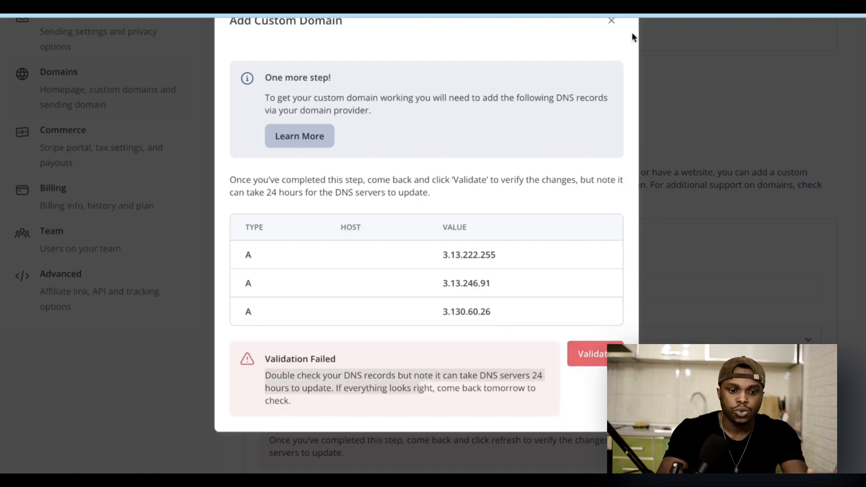
left_click(611, 21)
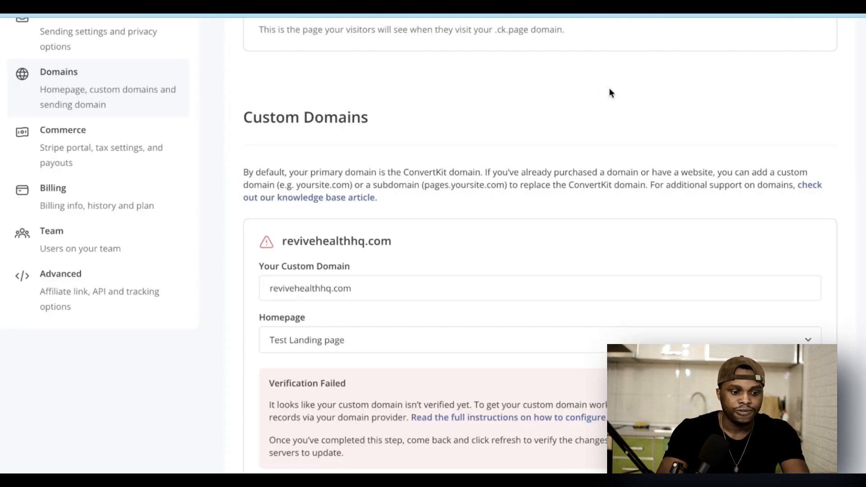
scroll("down", 3)
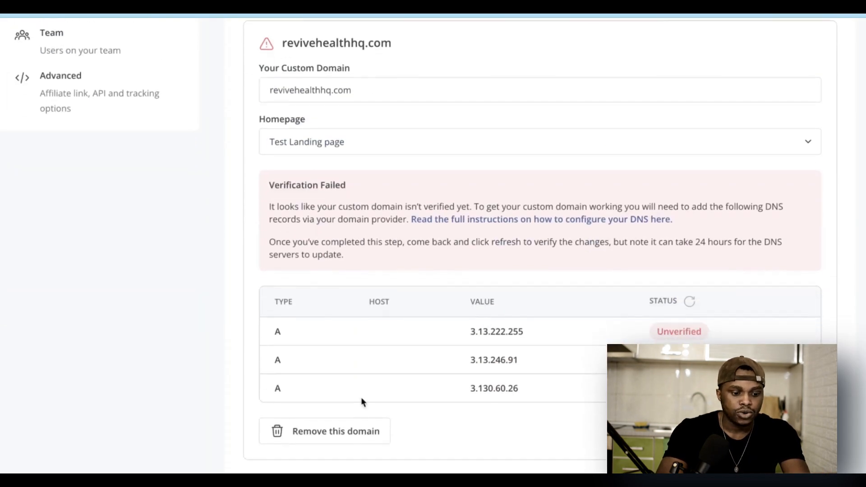